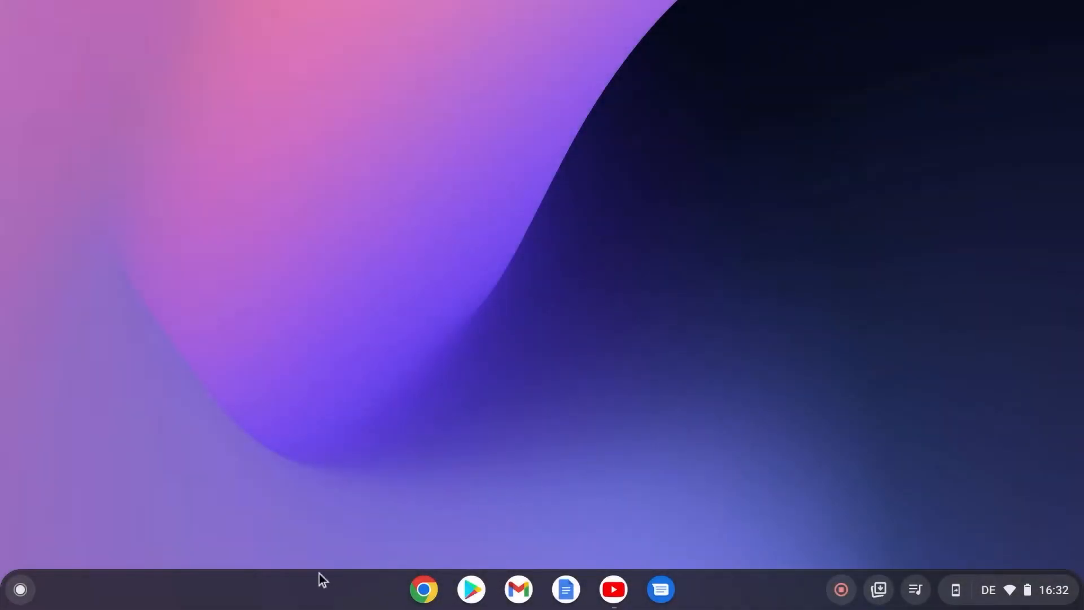
Step: Launch the Screen Mirror app from the launcher so its welcome screen appears
click(20, 589)
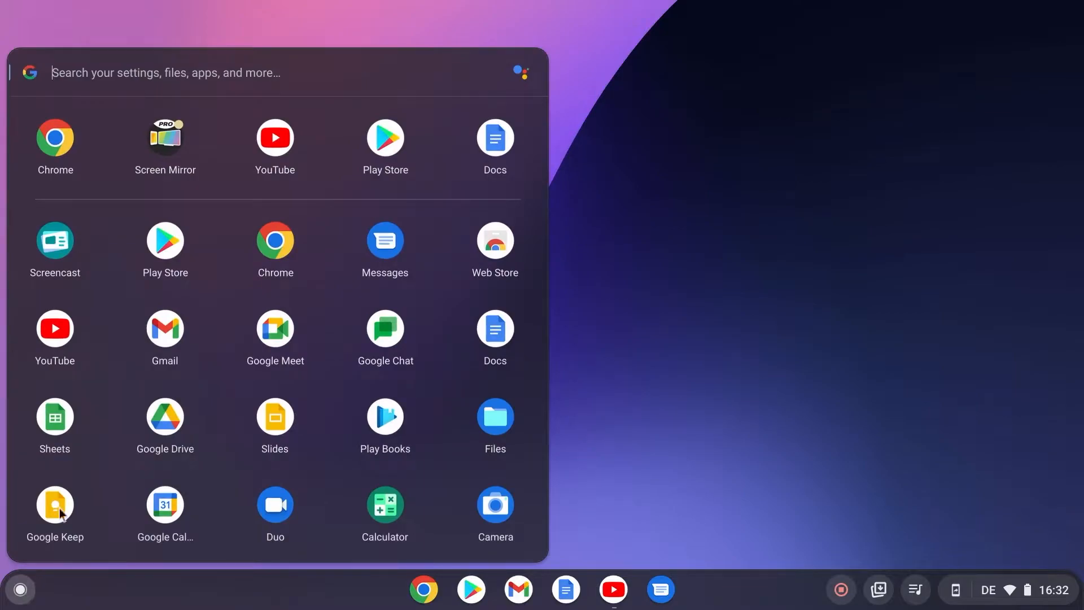
mouse_move(177, 152)
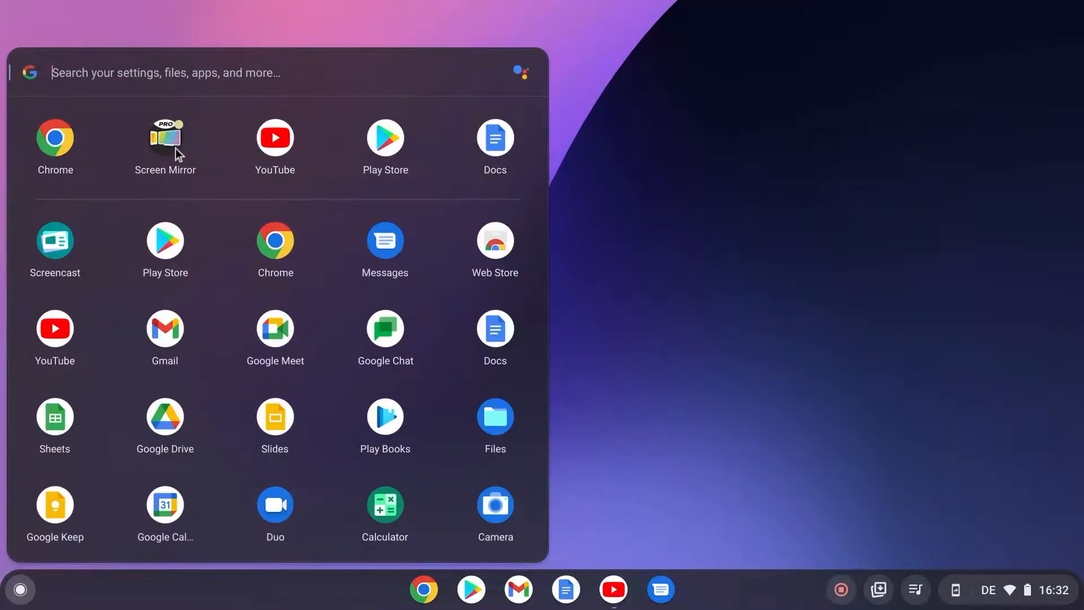
click(164, 137)
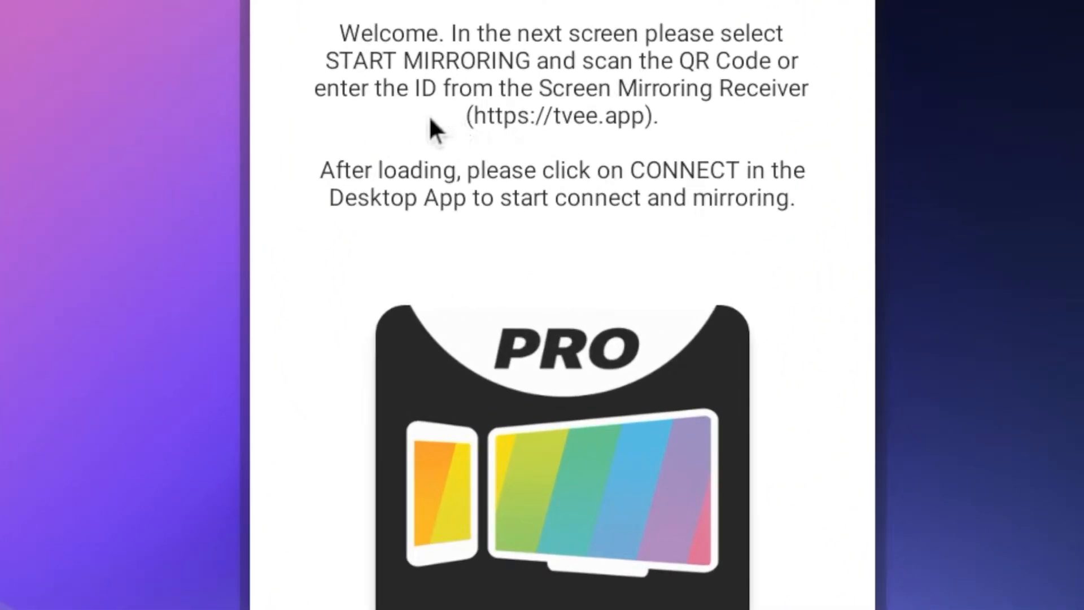
text(tvee)
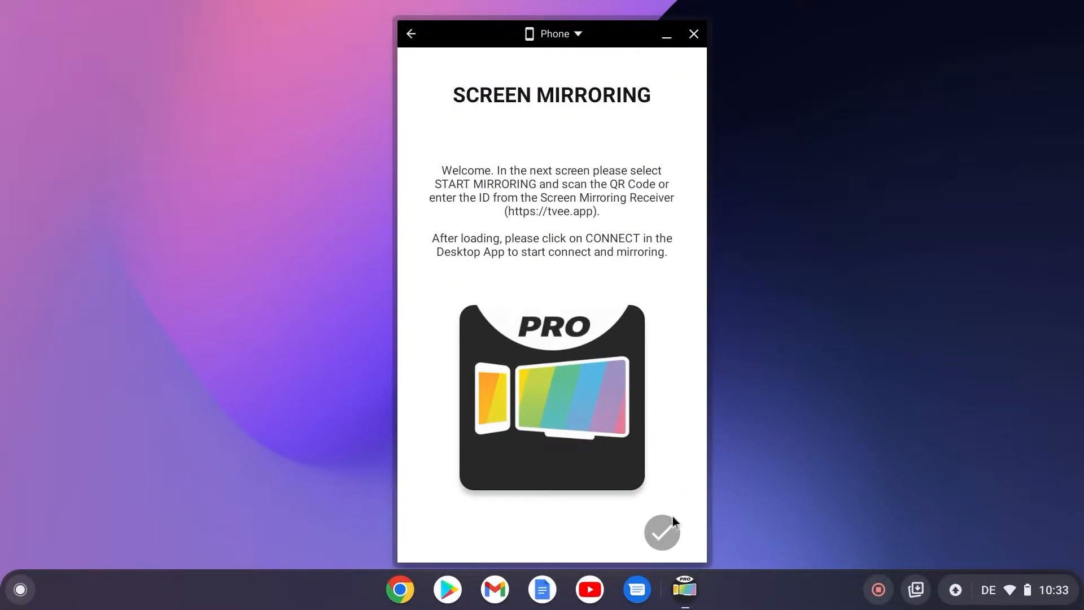
Step: Dismiss the welcome screen and choose Start Mirroring to reach the SCAN option
click(662, 532)
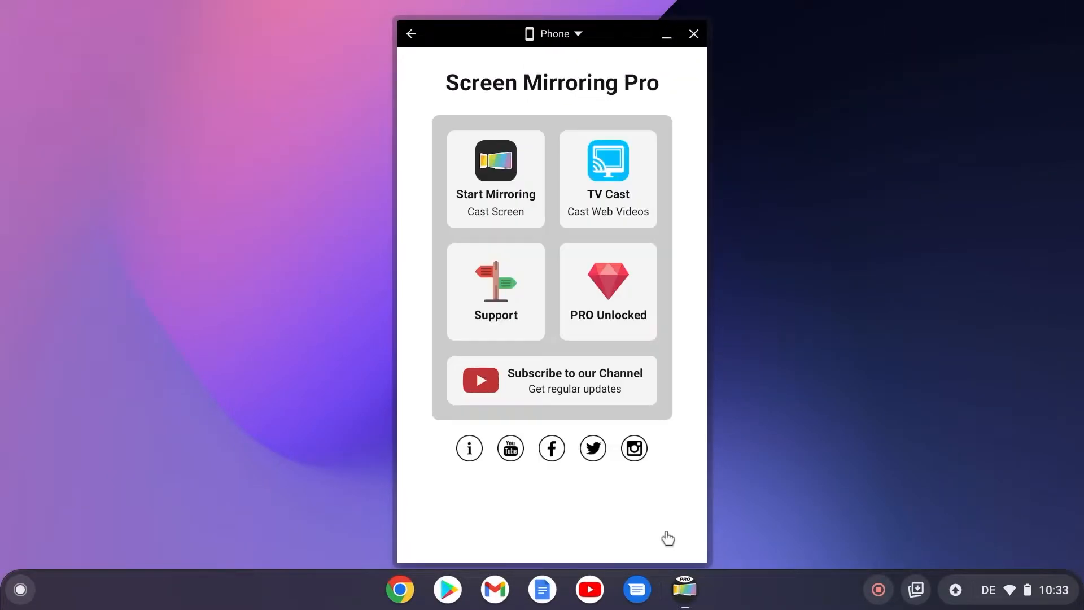
click(495, 179)
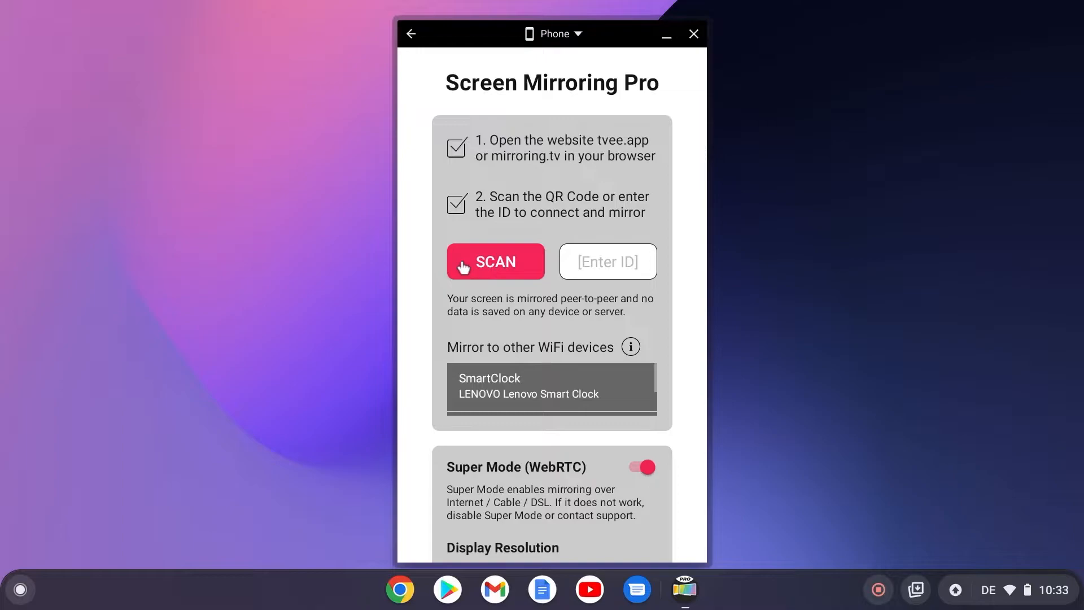
click(495, 261)
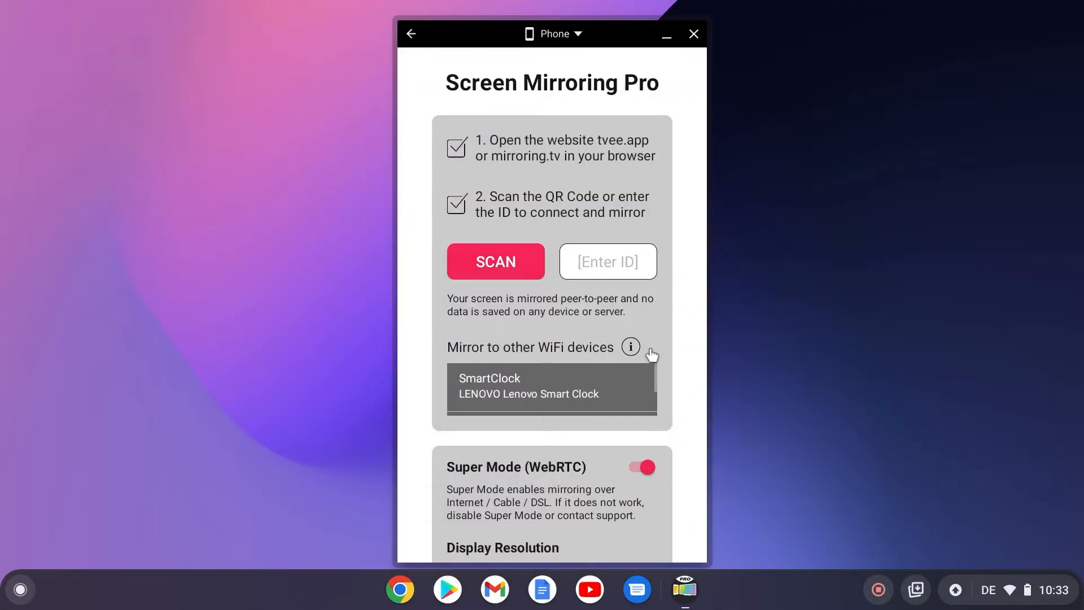
Step: Allow camera access Only This Time and bring up the QR scanner on the receiver's code
click(495, 262)
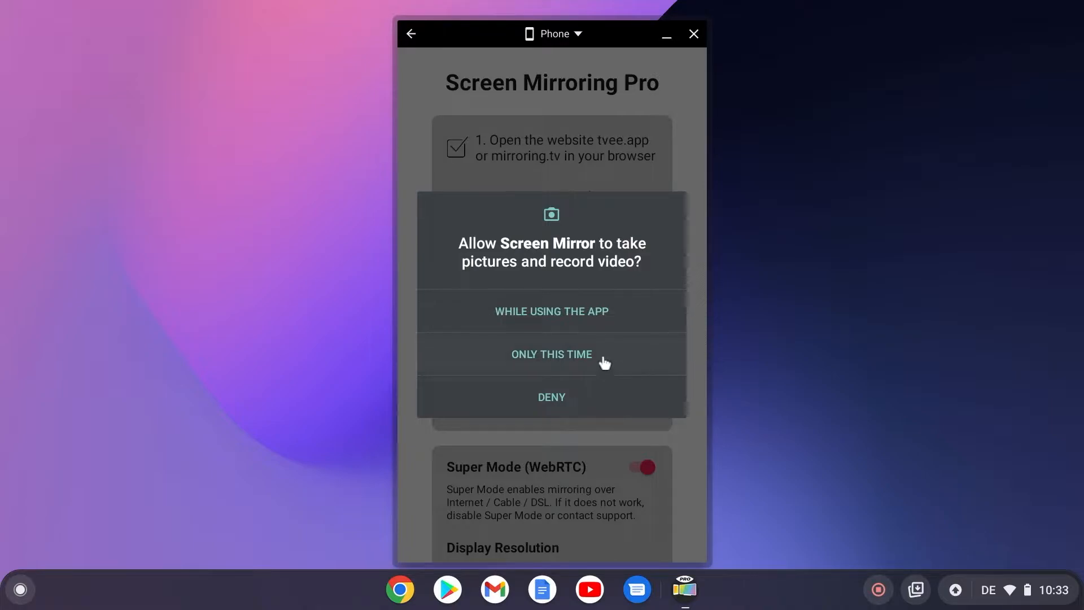
click(551, 354)
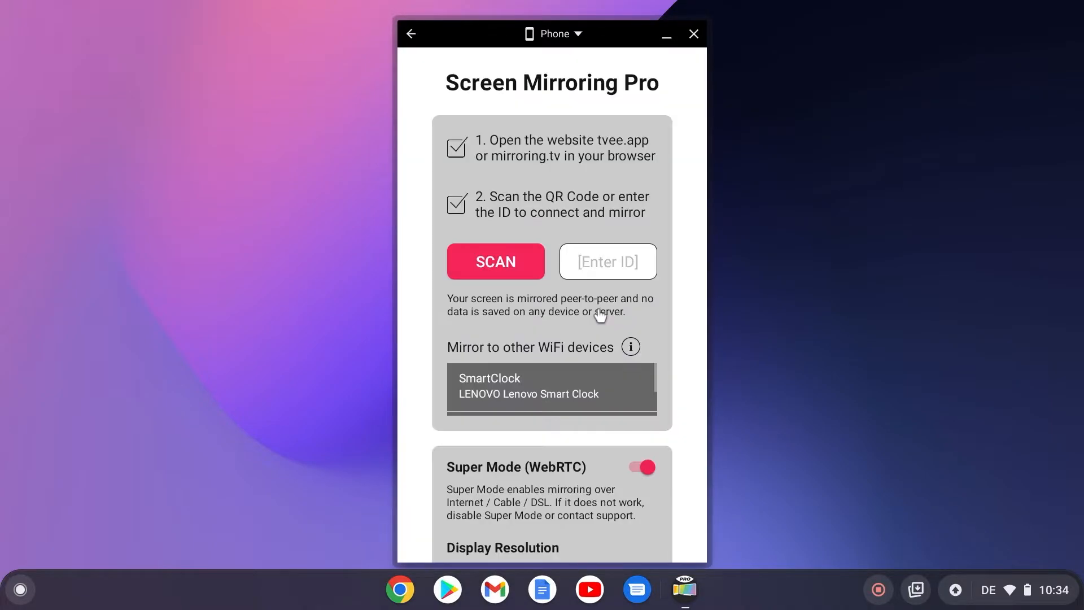
click(496, 262)
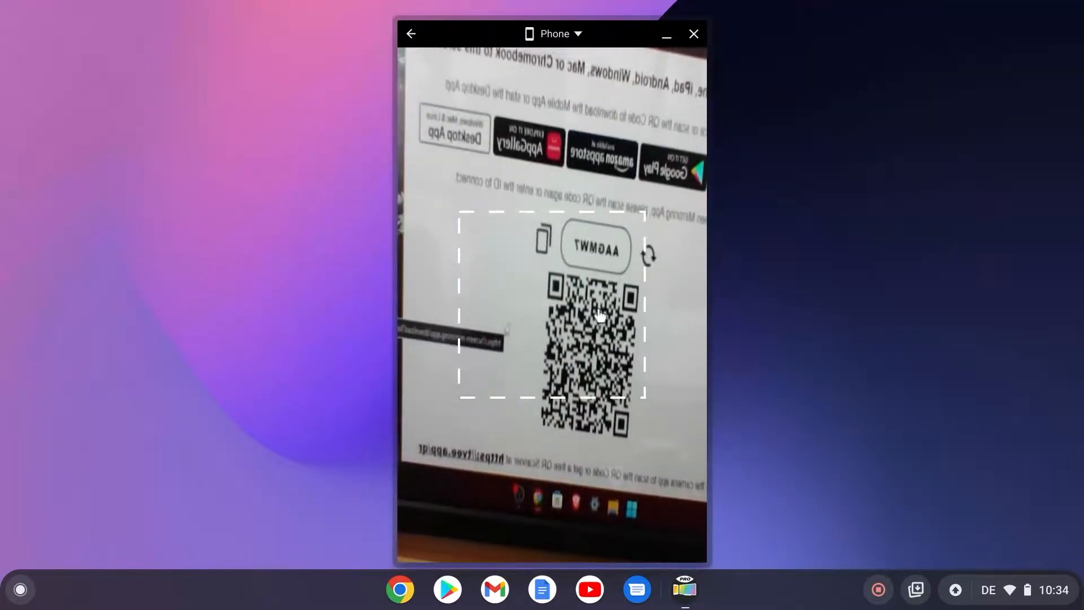
Step: Choose Desktop Screen source, 1080p resolution and H264 codec for receiver AAGMW7
click(693, 33)
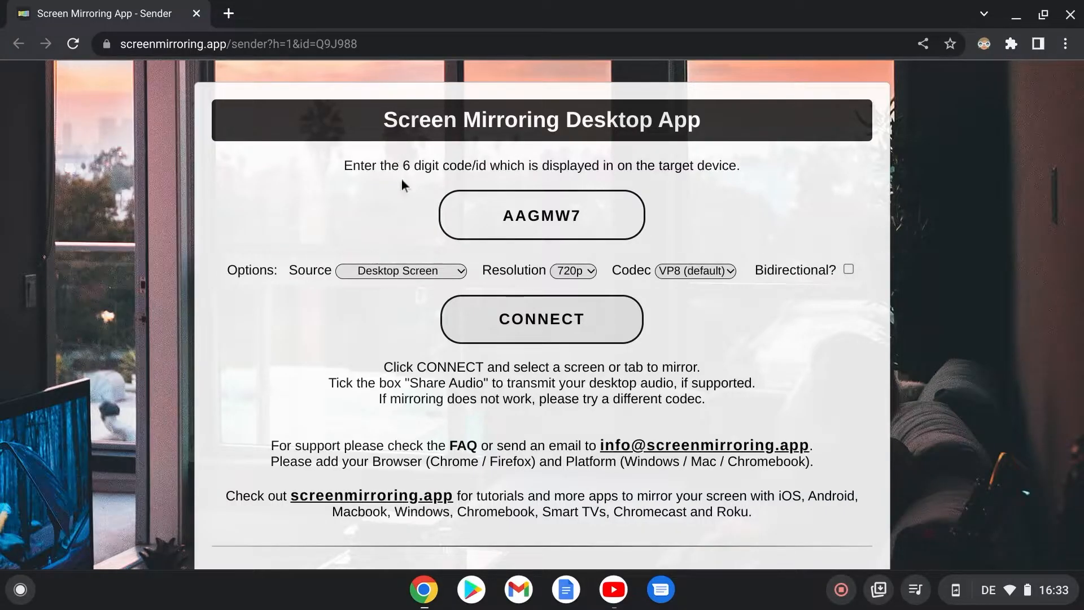
click(401, 271)
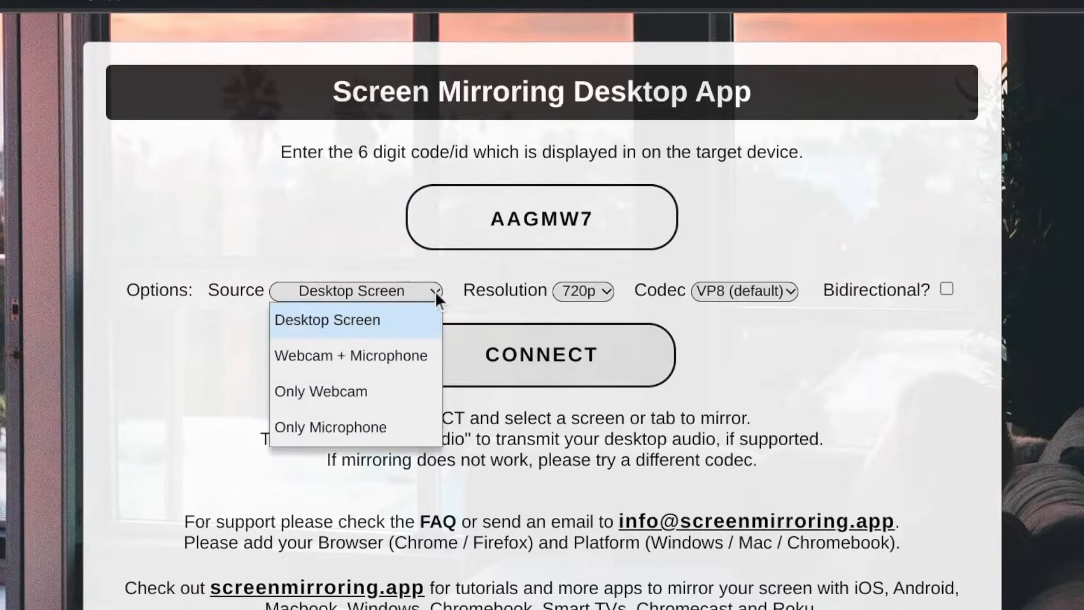
click(327, 320)
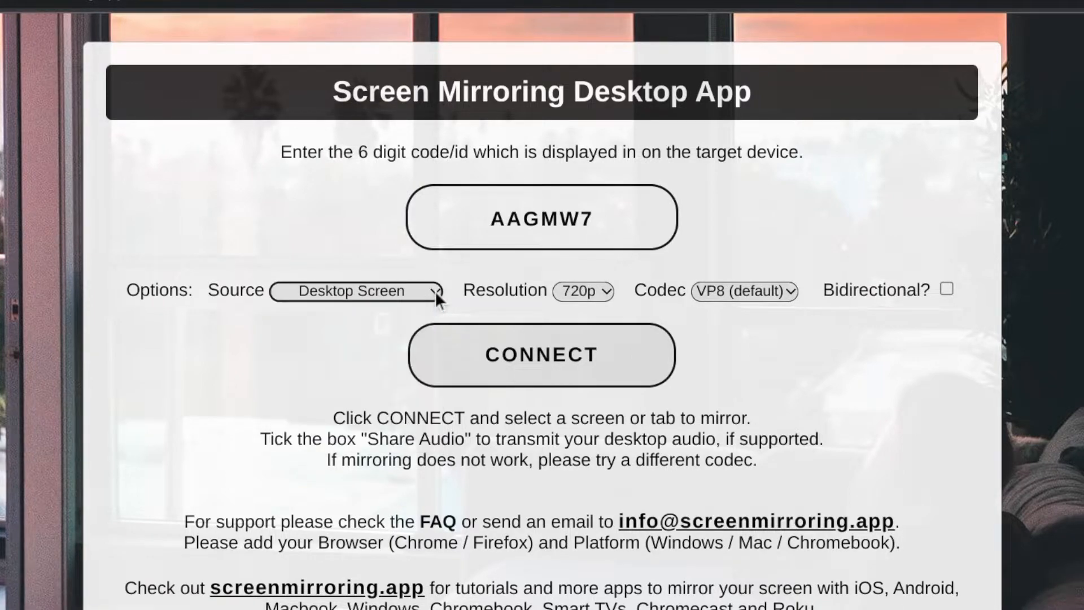
click(583, 289)
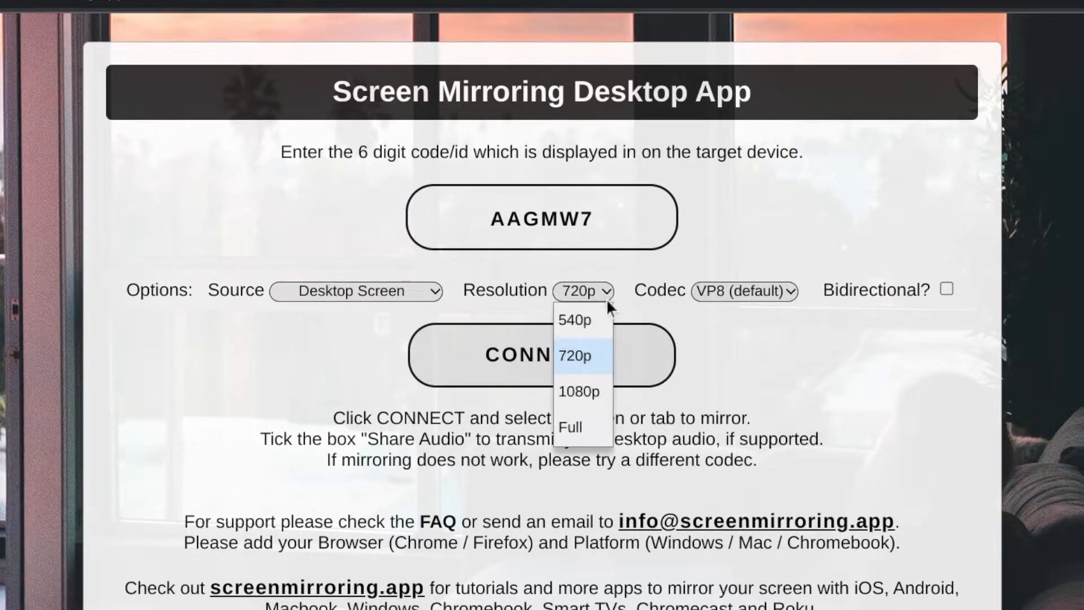
click(579, 391)
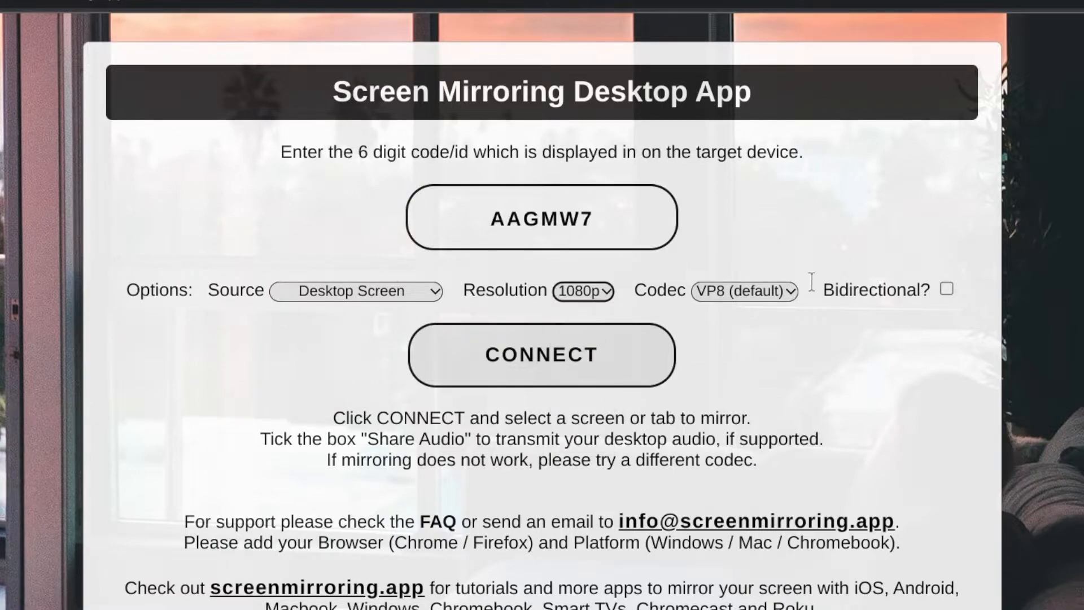
click(744, 291)
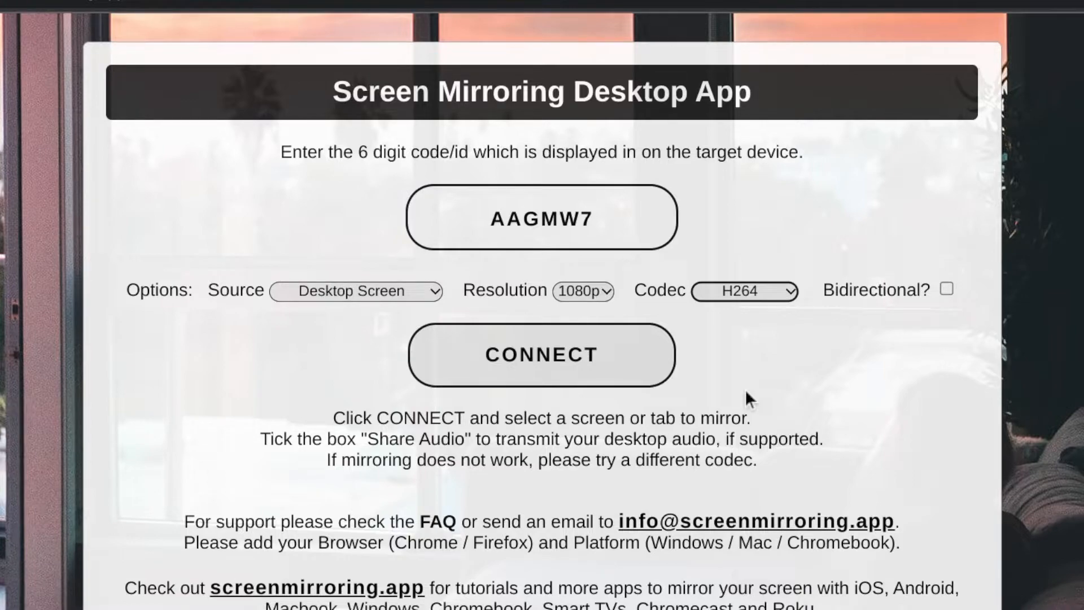
mouse_move(653, 368)
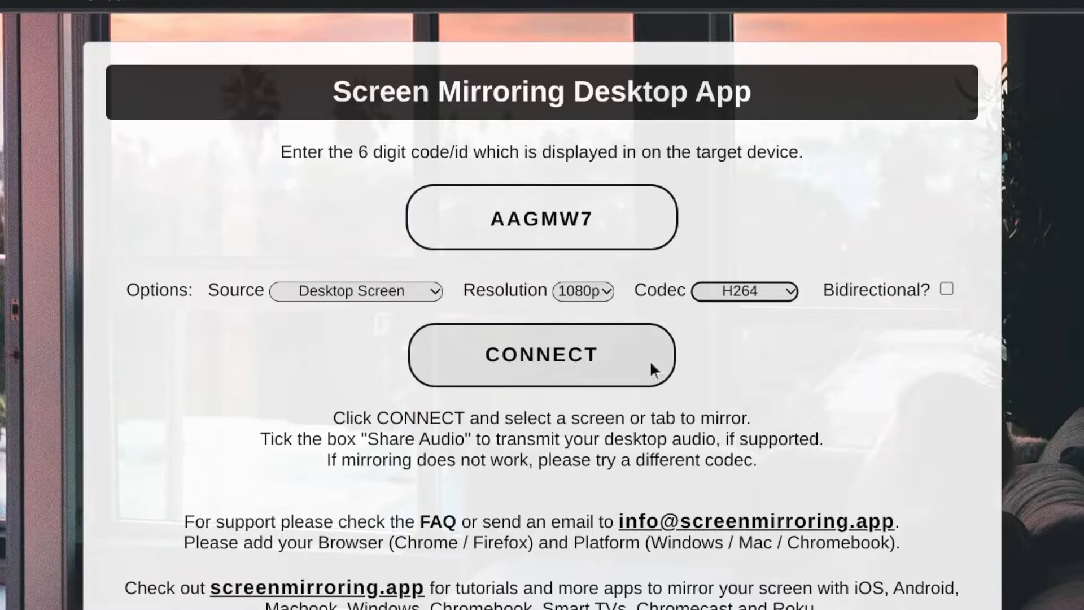
Step: Connect and share the Entire Screen with system audio to the receiver
click(542, 355)
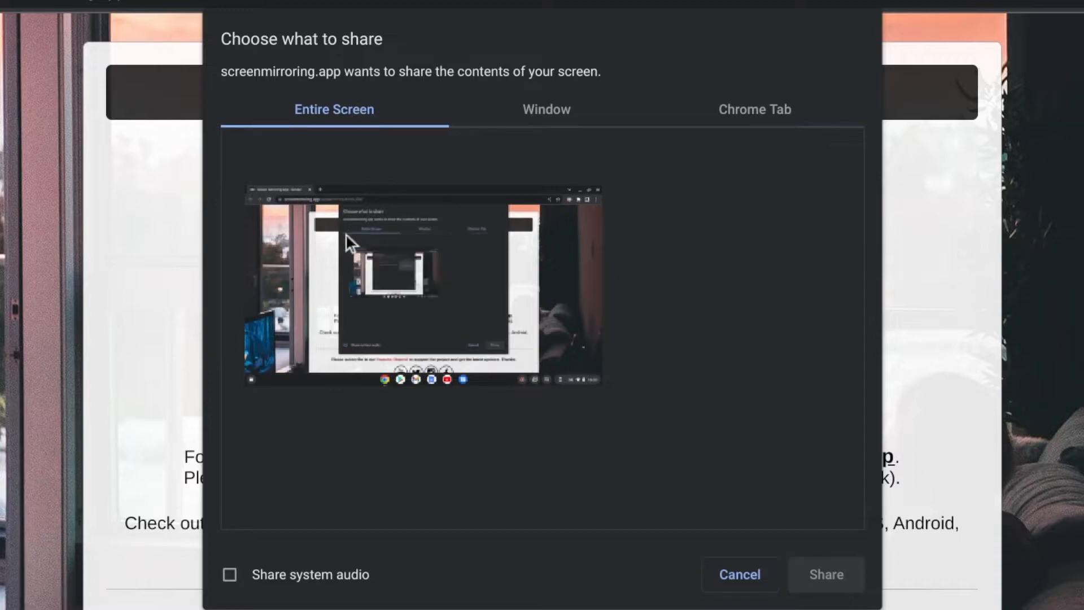
click(422, 283)
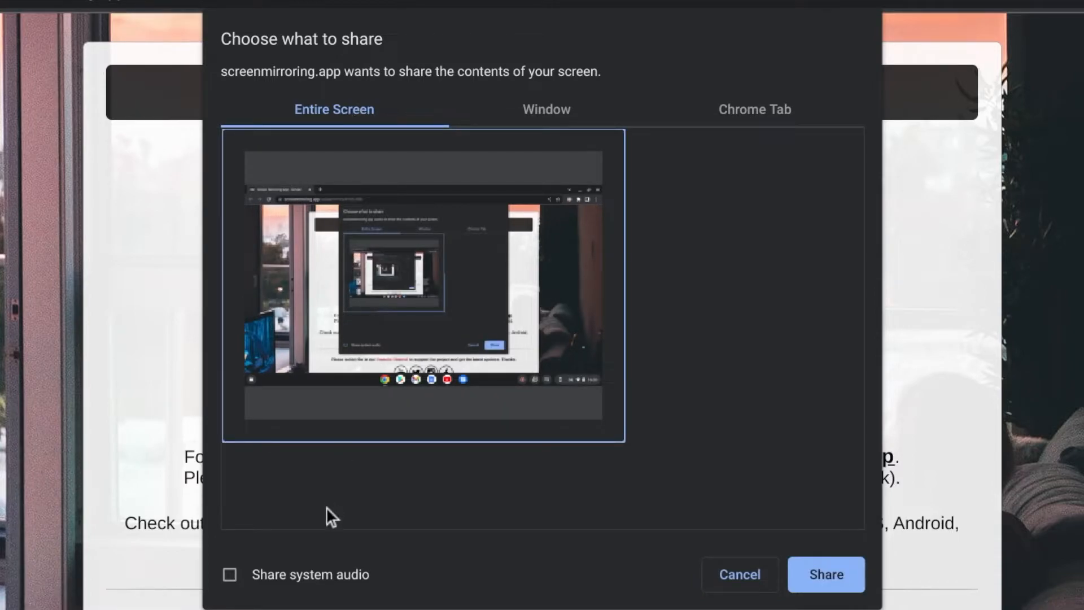
mouse_move(349, 585)
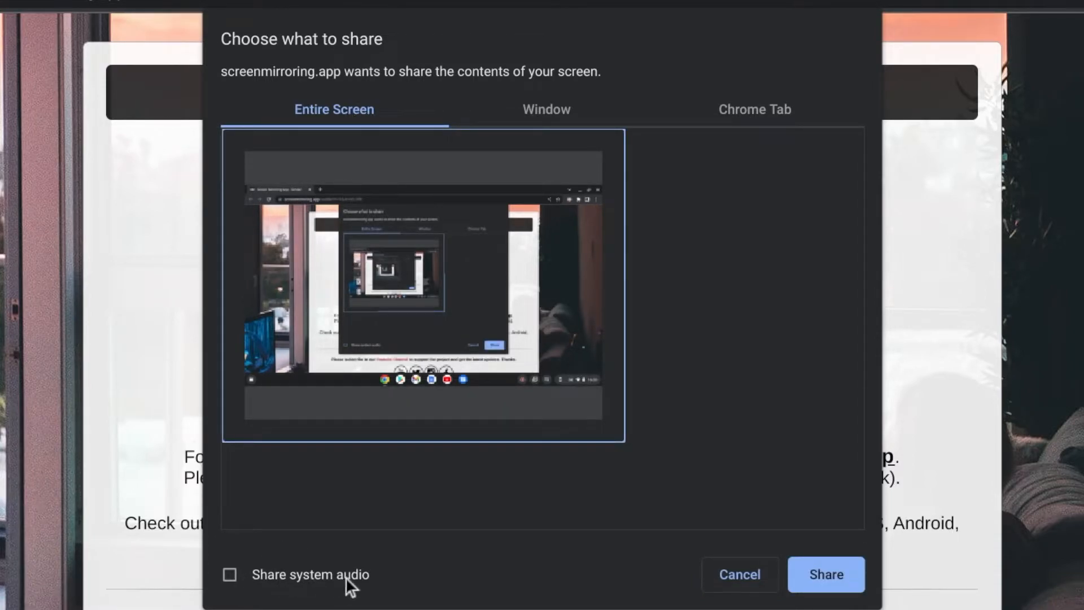
click(230, 575)
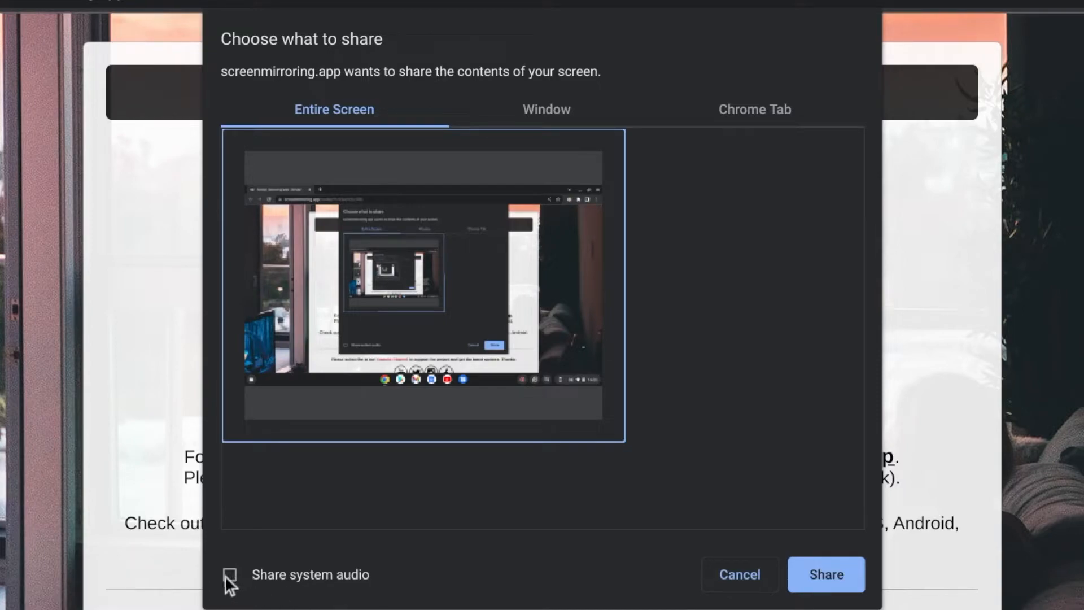
click(230, 573)
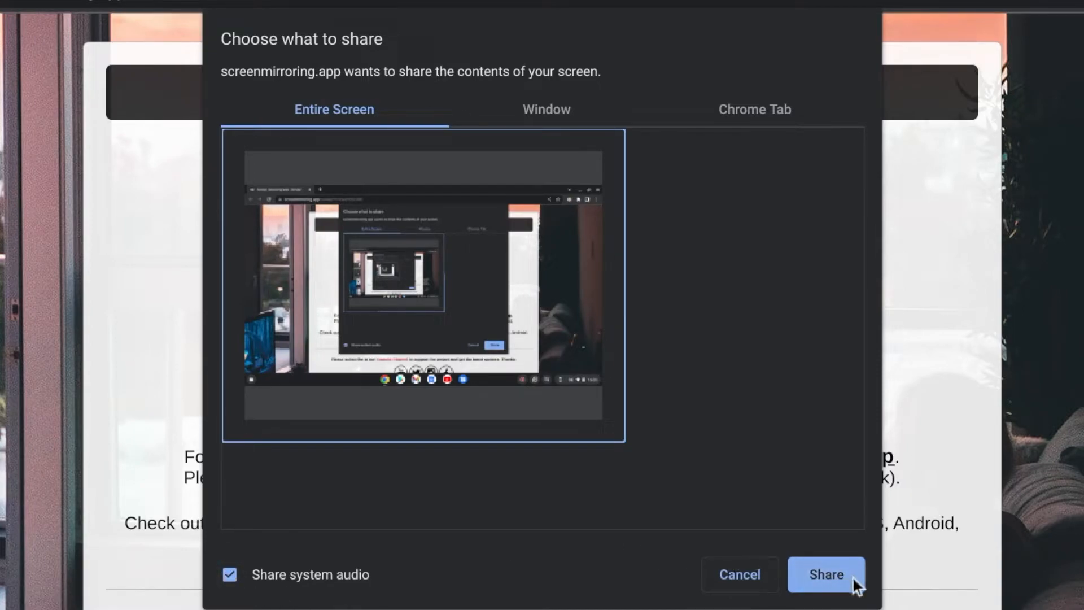
click(825, 574)
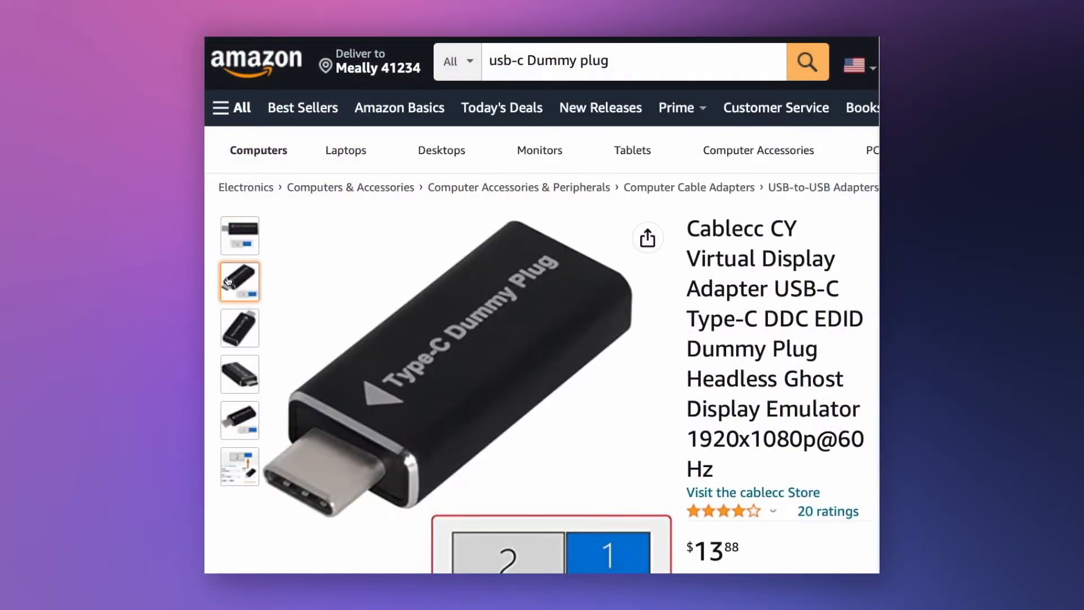
Step: Browse the USB-C dummy plug photos and the DisplayPort dummy plug results on Amazon
click(239, 327)
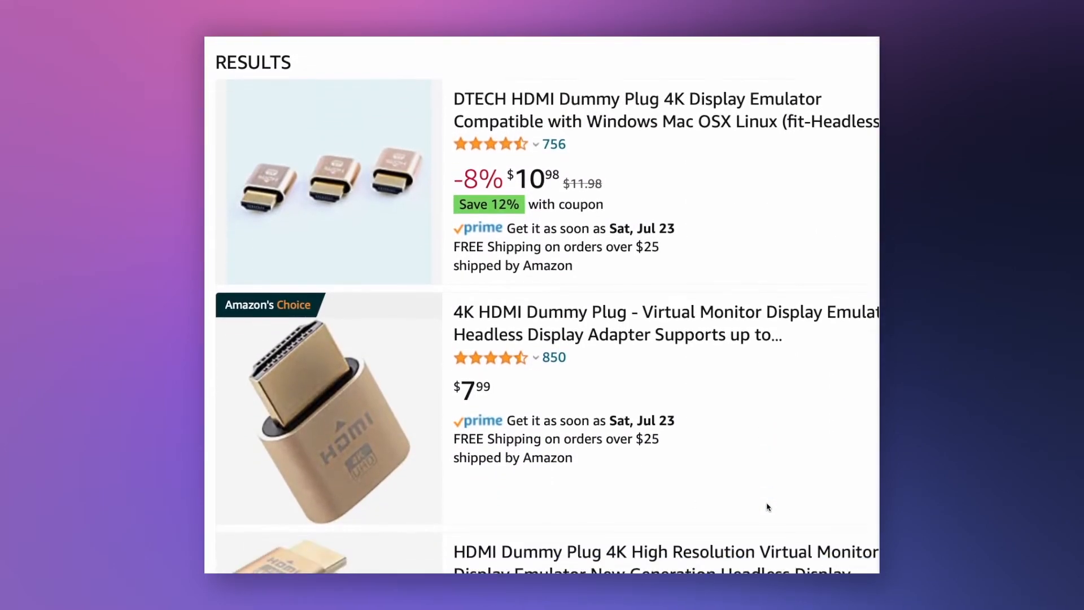
scroll(down, 3)
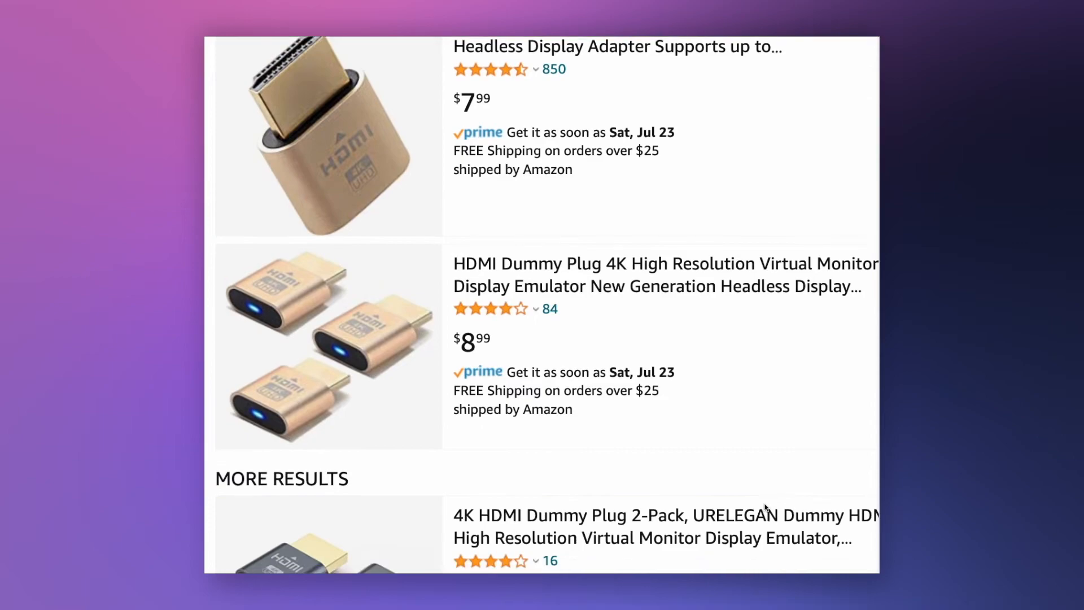
click(581, 61)
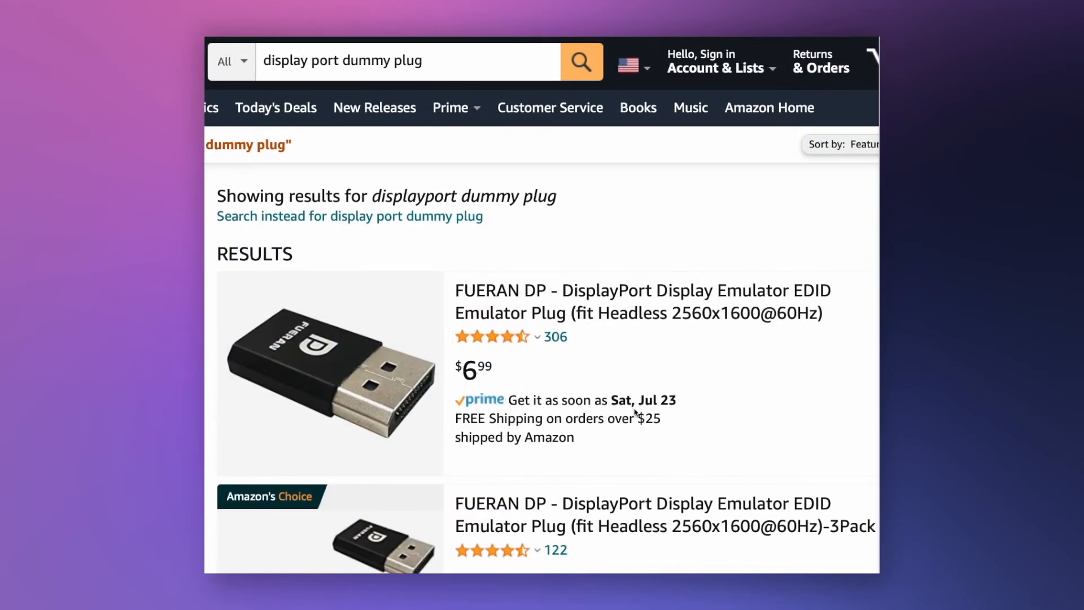
scroll(down, 3)
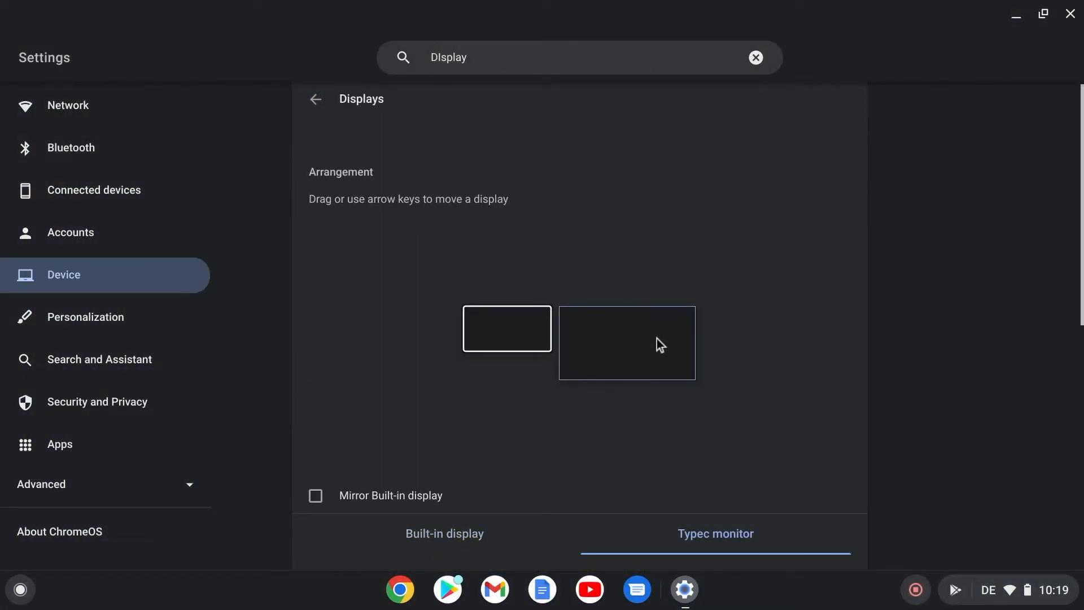
scroll(down, 3)
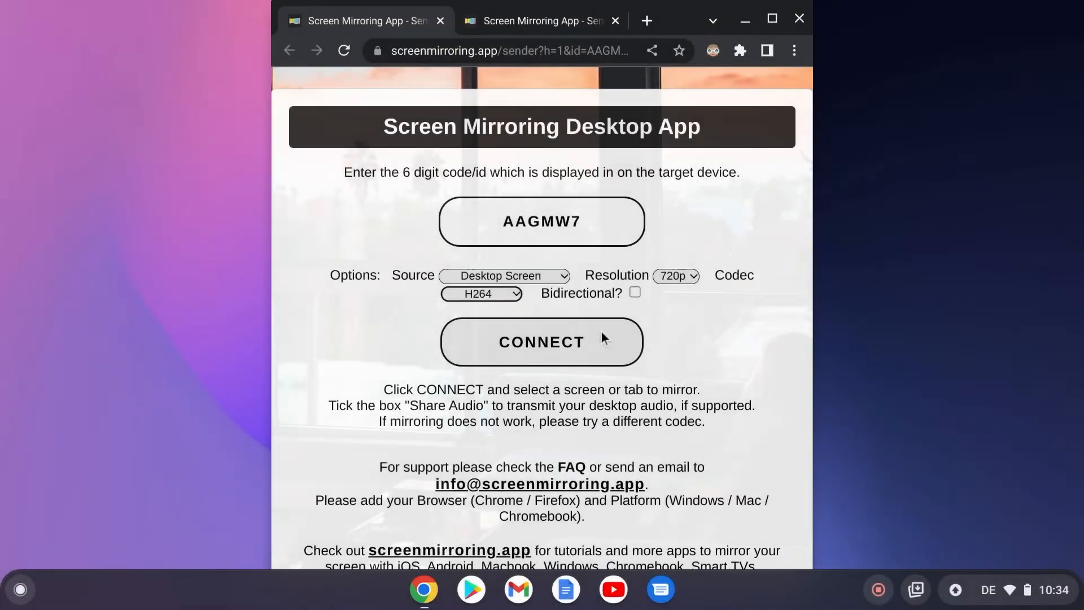
Step: Connect and share the Typec monitor display with system audio to AAGMW7
click(541, 342)
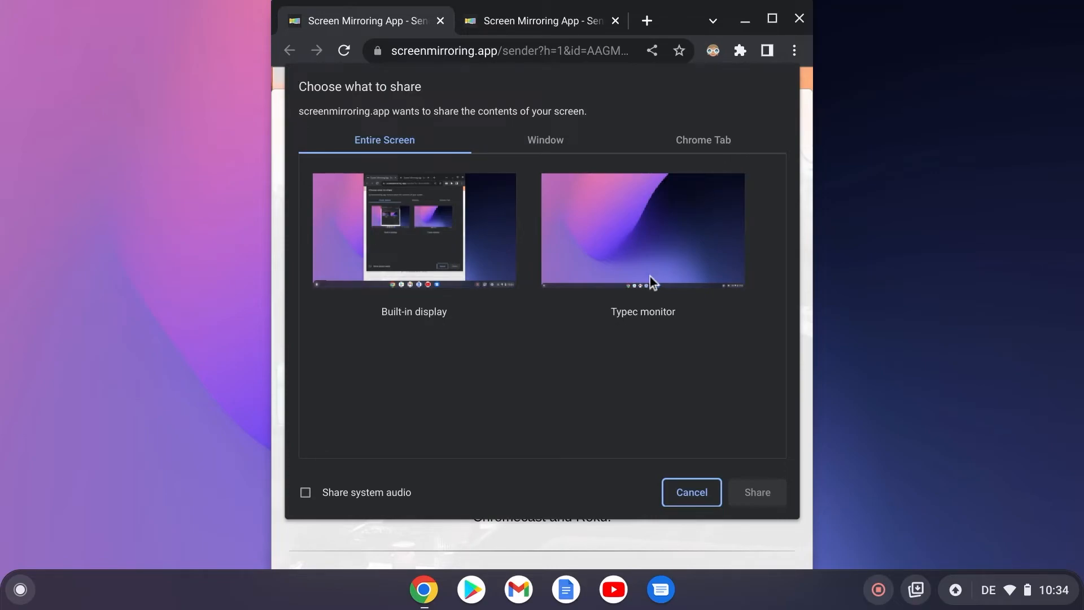
click(642, 230)
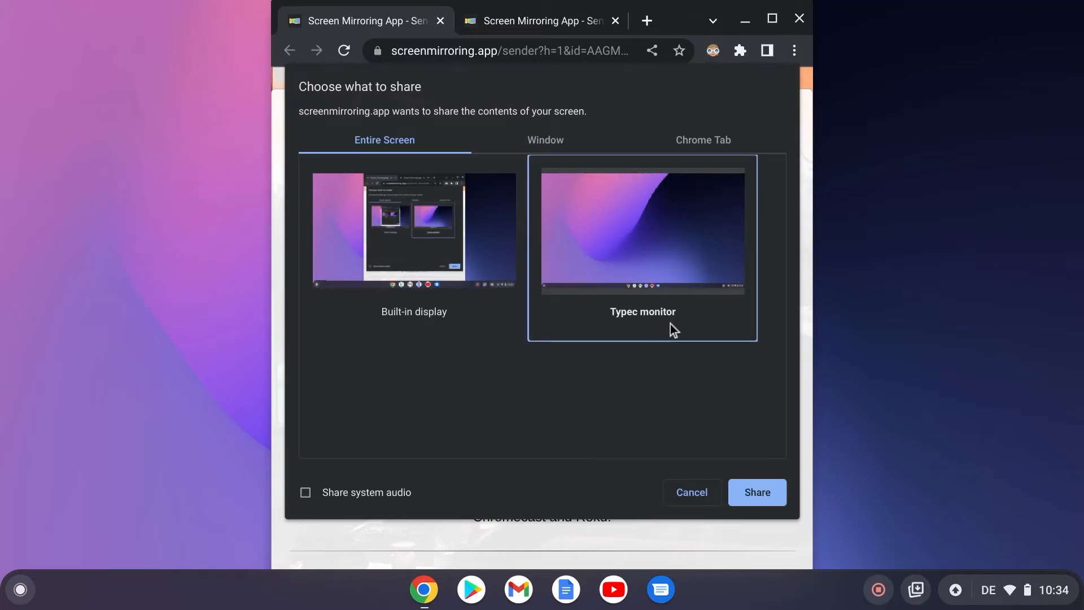
click(305, 492)
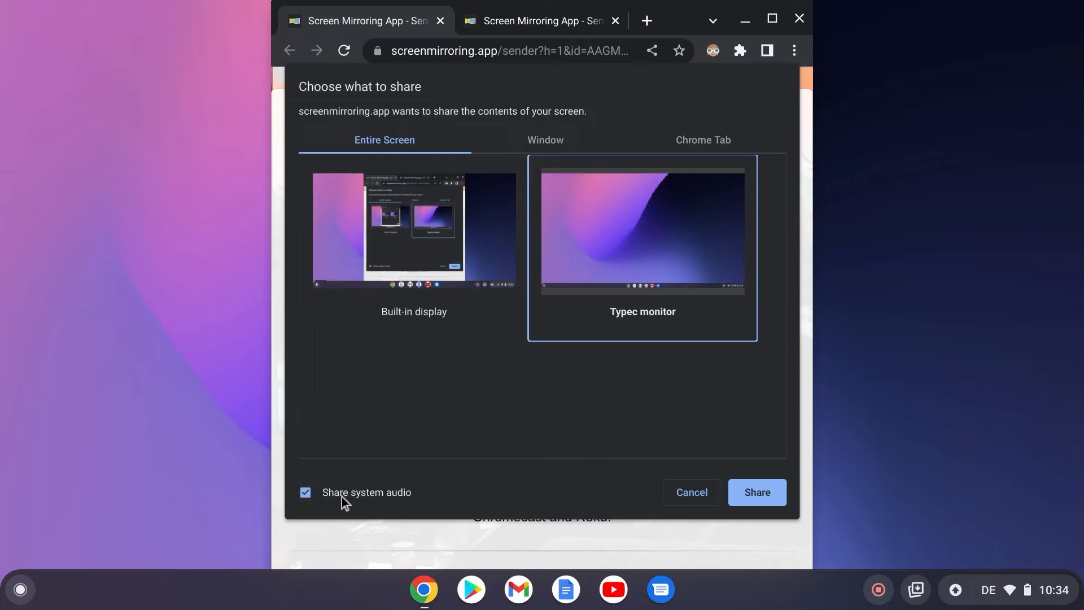
click(755, 492)
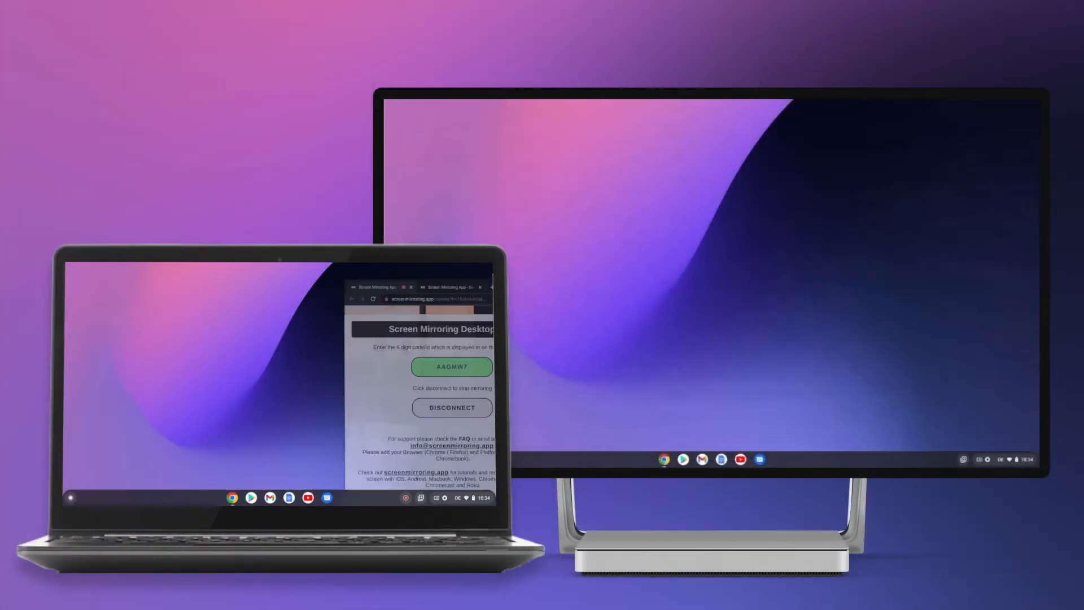